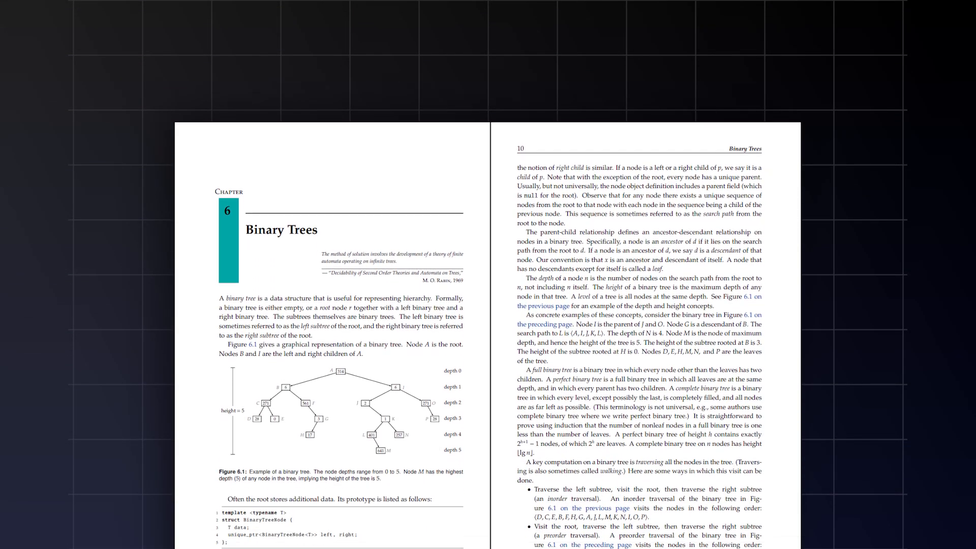
Scroll the CSES task list and open the Weird Algorithm problem
scroll(down, 3)
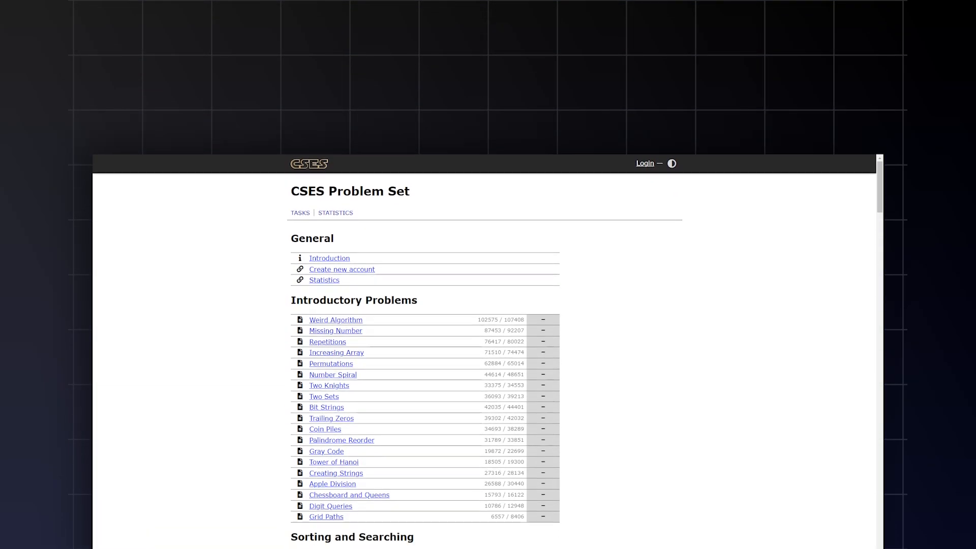
scroll(down, 3)
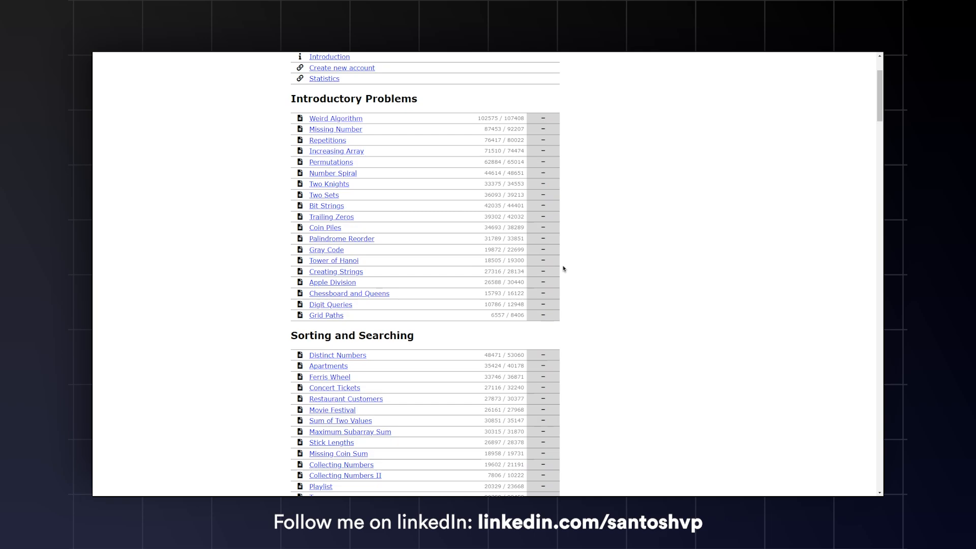
scroll(down, 3)
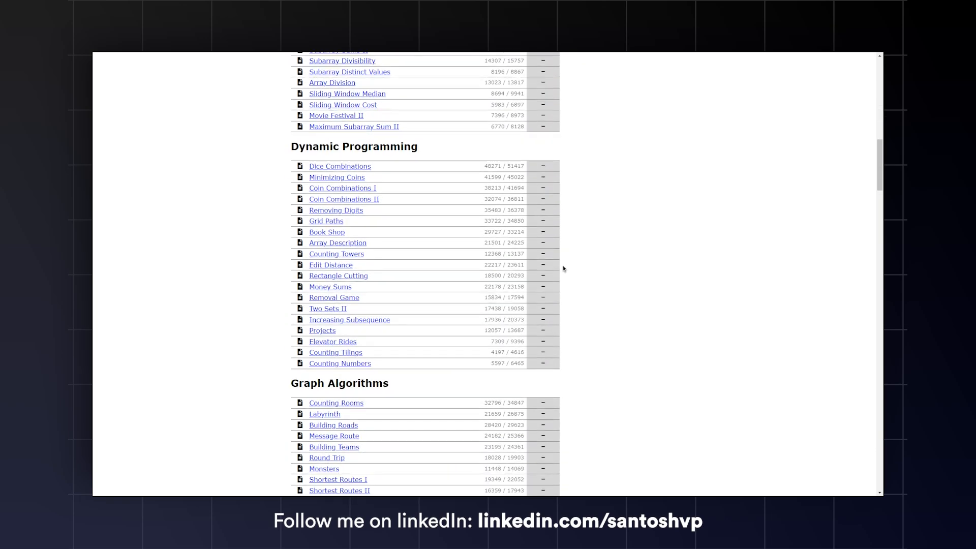
scroll(down, 3)
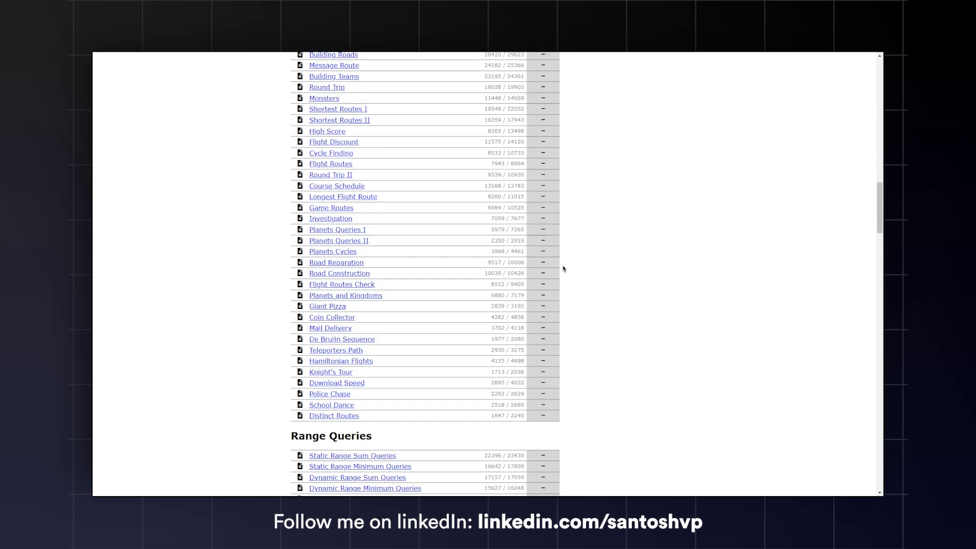
scroll(down, 3)
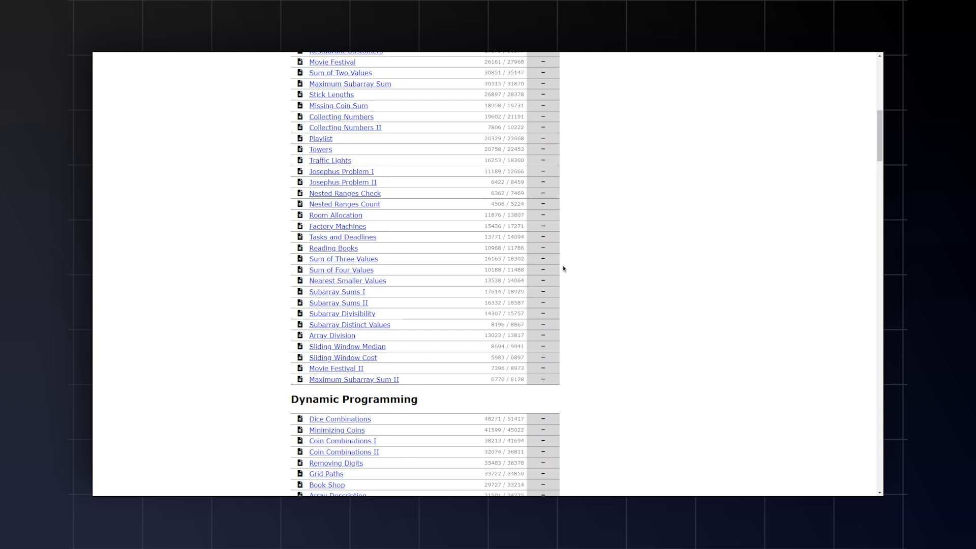
scroll(up, 3)
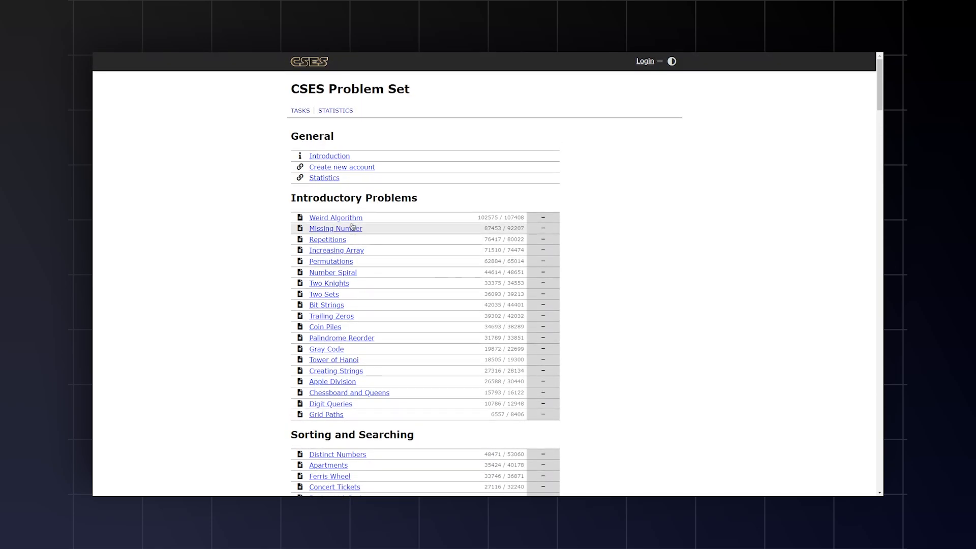
click(335, 217)
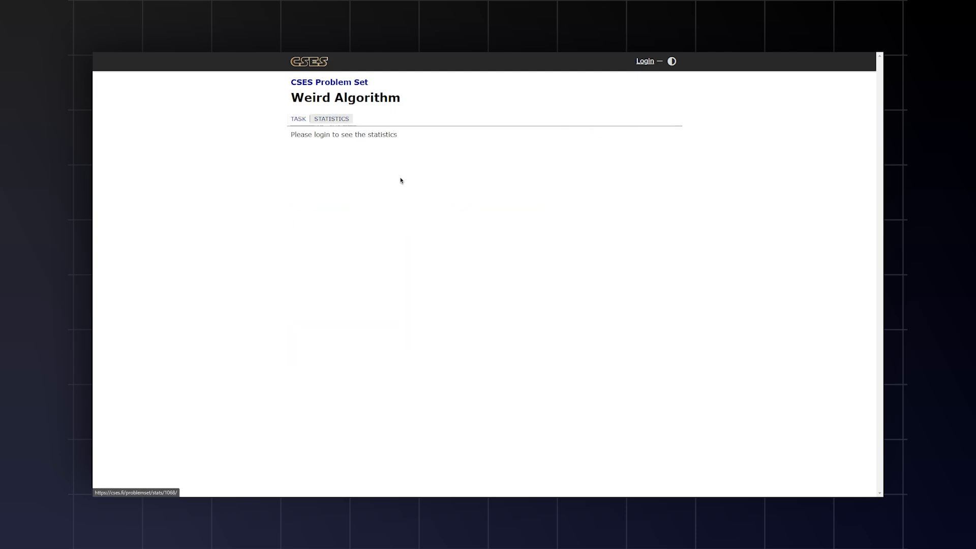
Show the task description, then open the Missing Number problem statement
click(298, 119)
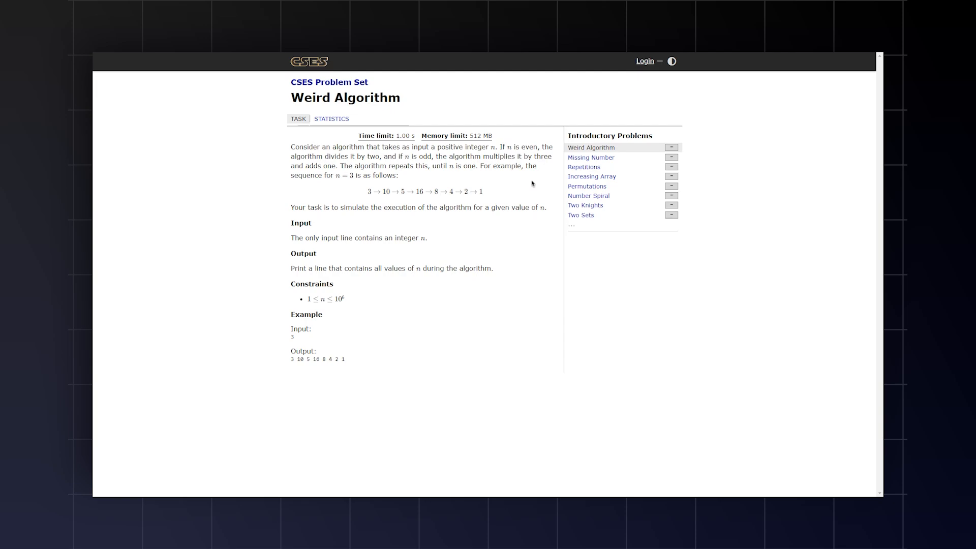
click(591, 157)
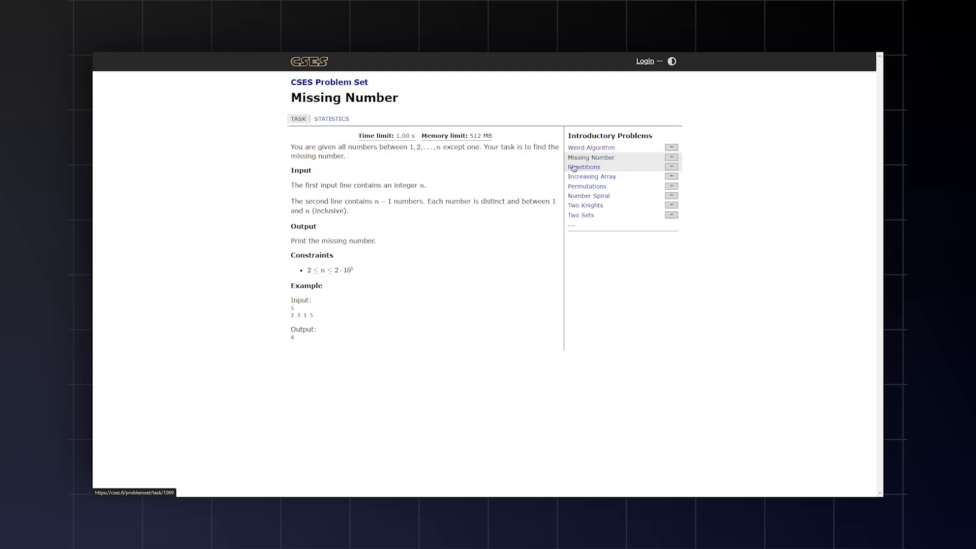
click(583, 167)
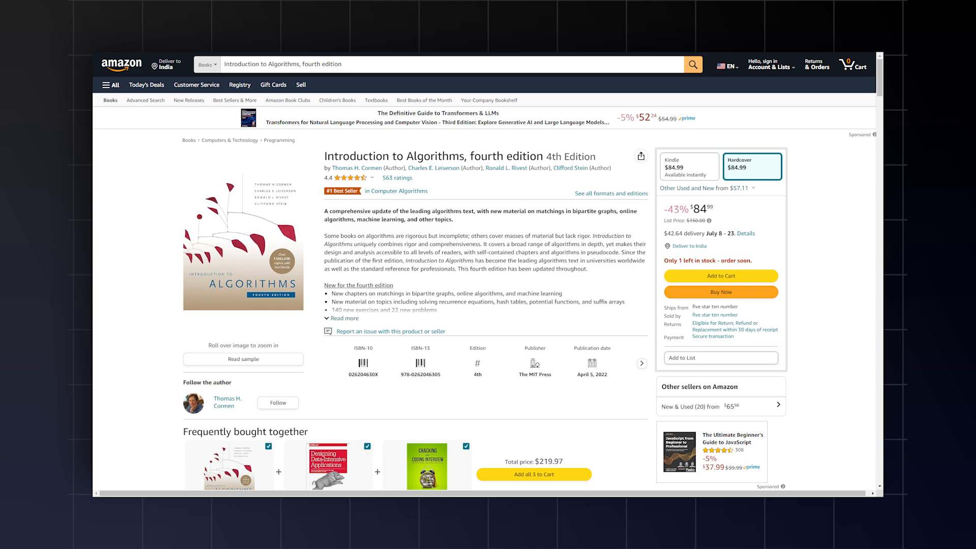
Scroll down the Amazon listing for Introduction to Algorithms, fourth edition
scroll(down, 3)
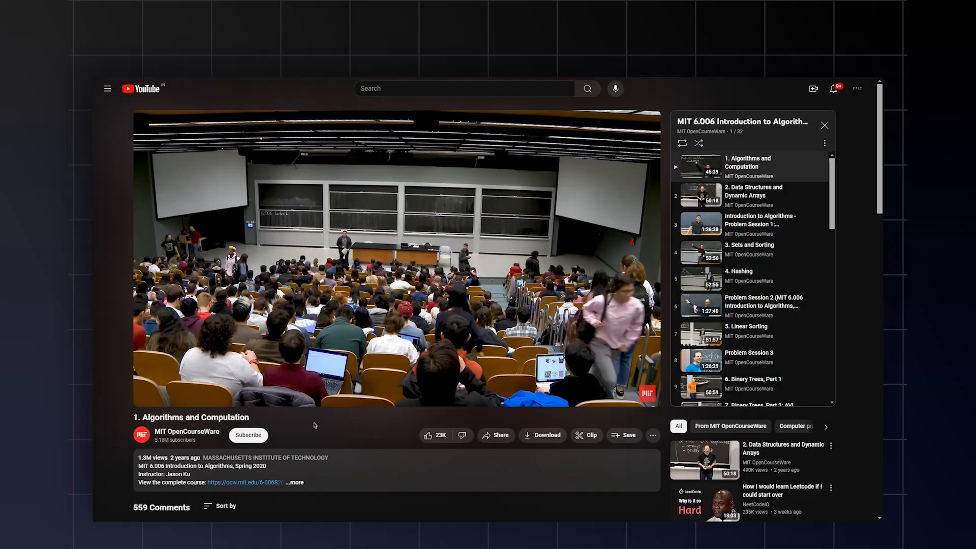
Play Abstract data types, the next video in the Data structures playlist
scroll(down, 3)
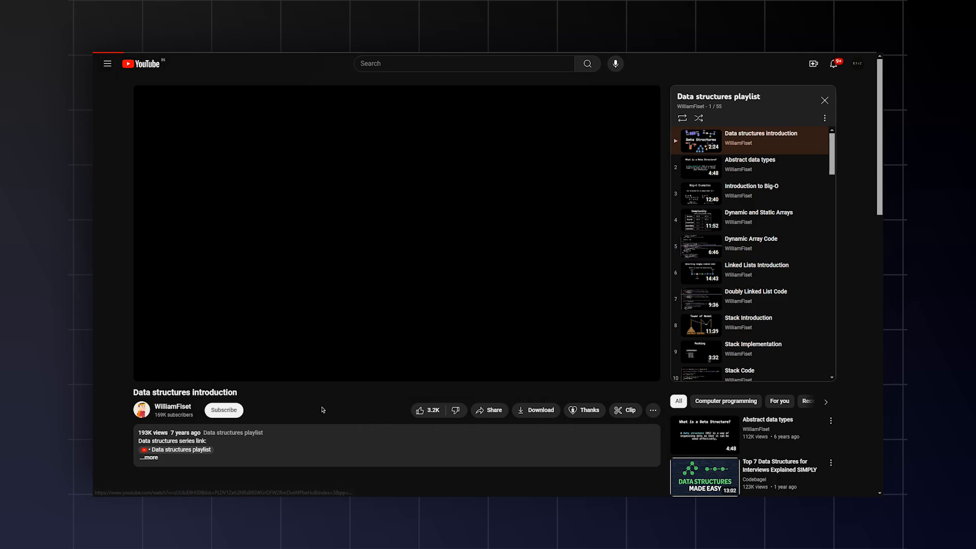
click(750, 166)
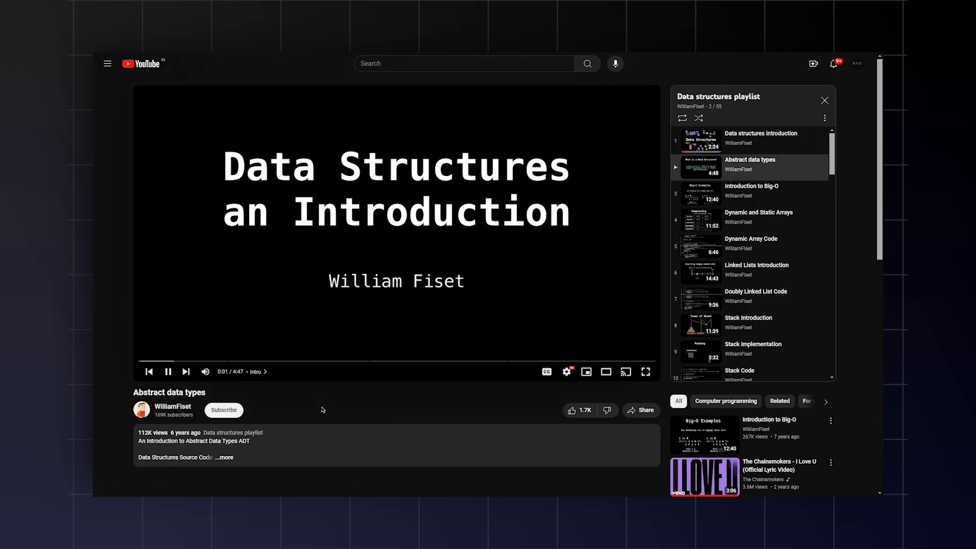
scroll(down, 3)
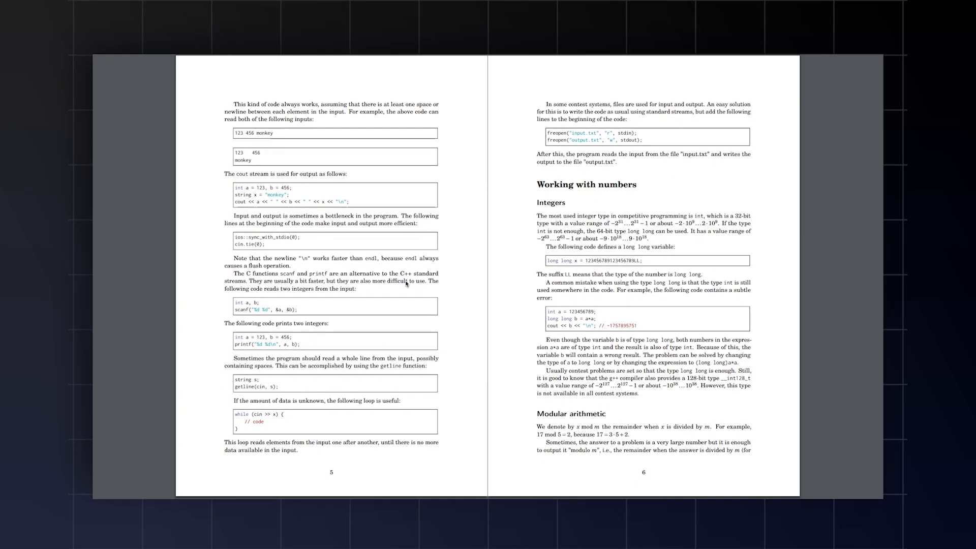
Scroll the competitive programming PDF from pages 5–6 to Chapter 2, Time complexity
scroll(down, 3)
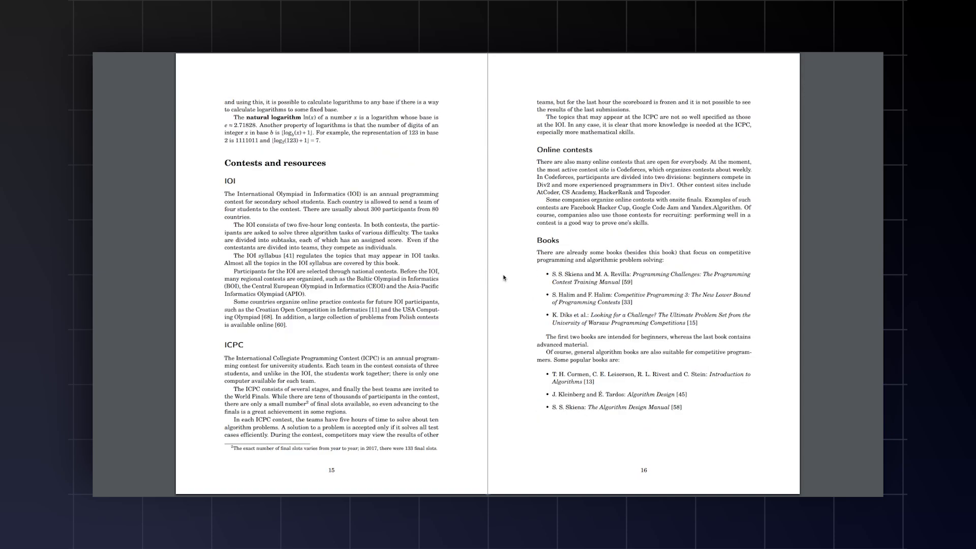
scroll(down, 3)
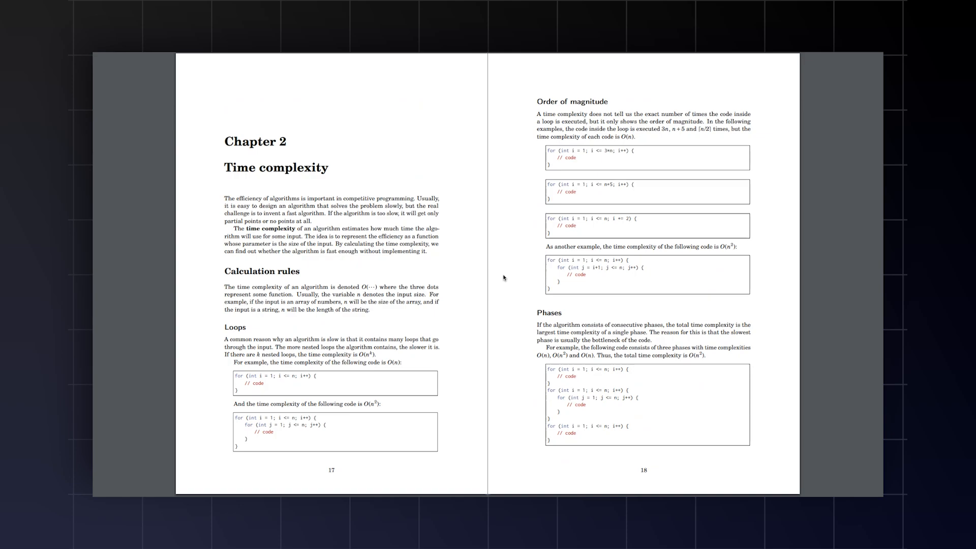
scroll(down, 3)
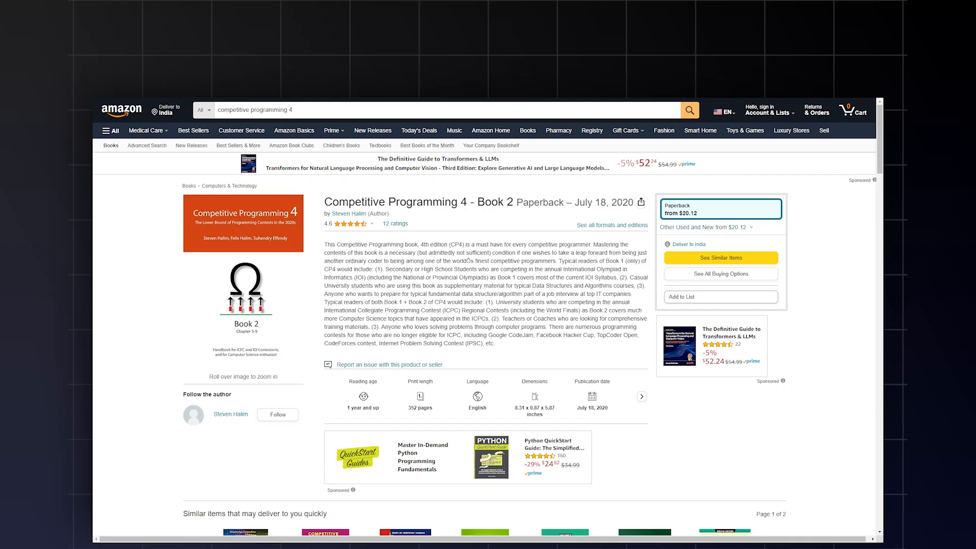
Scroll through the Competitive Programming 4 – Book 2 paperback product page
scroll(down, 3)
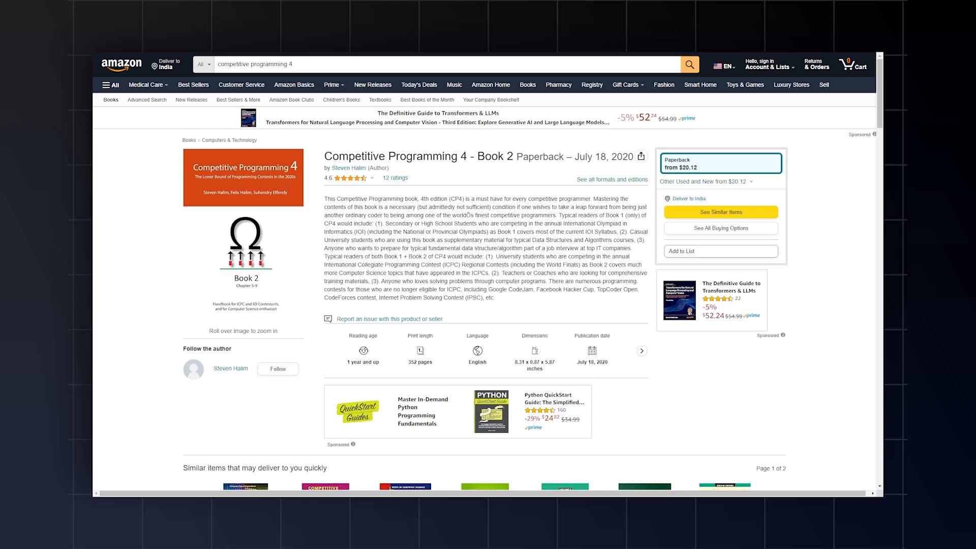
scroll(down, 3)
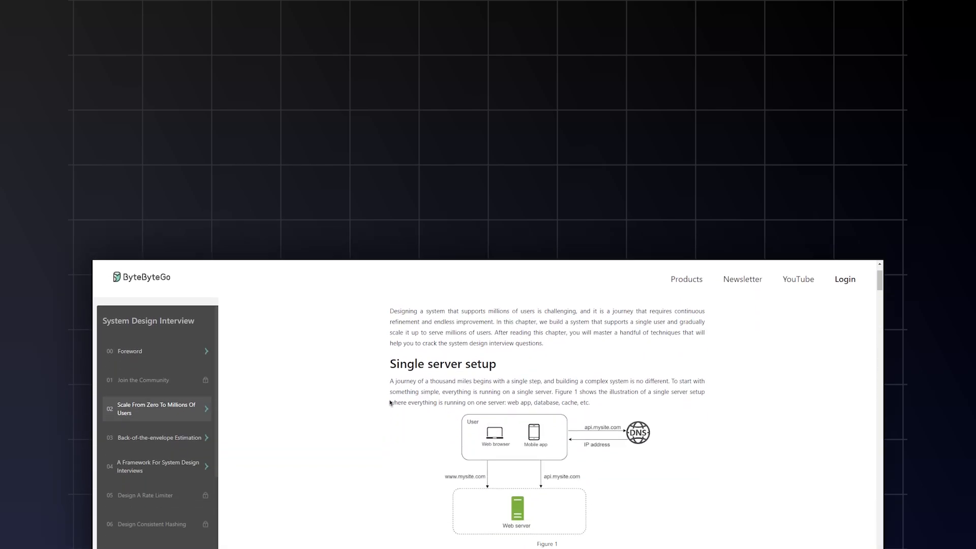
Scroll from the Database section down to Database replication and Figure 5
scroll(down, 3)
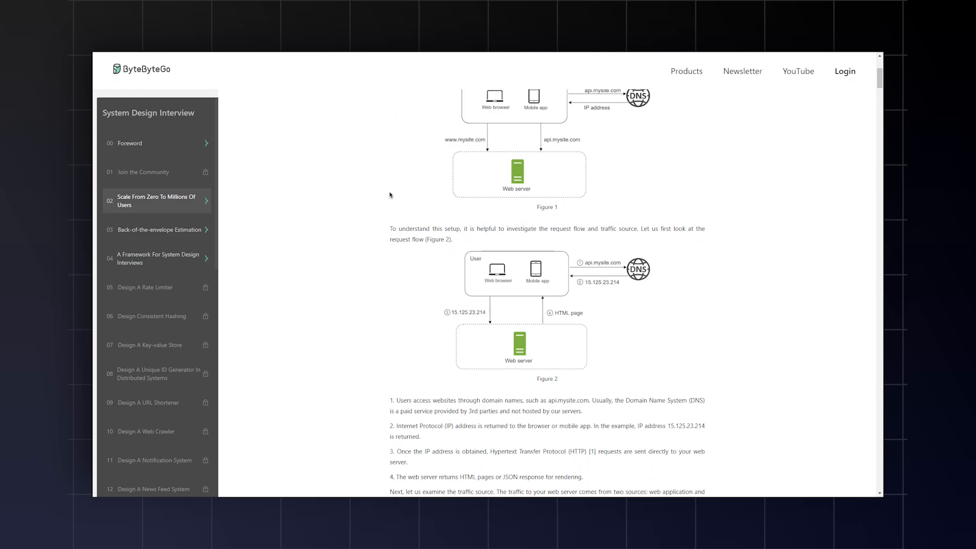
scroll(down, 3)
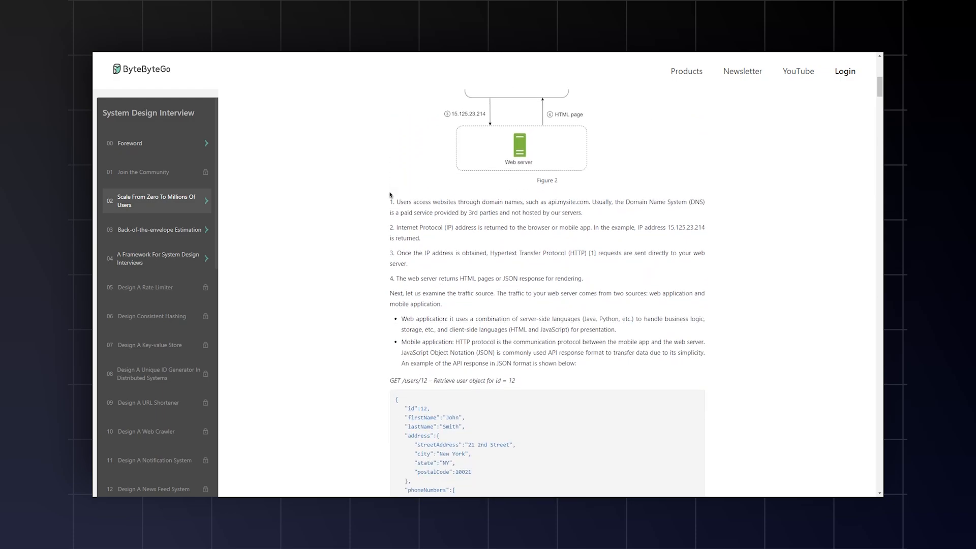
scroll(down, 3)
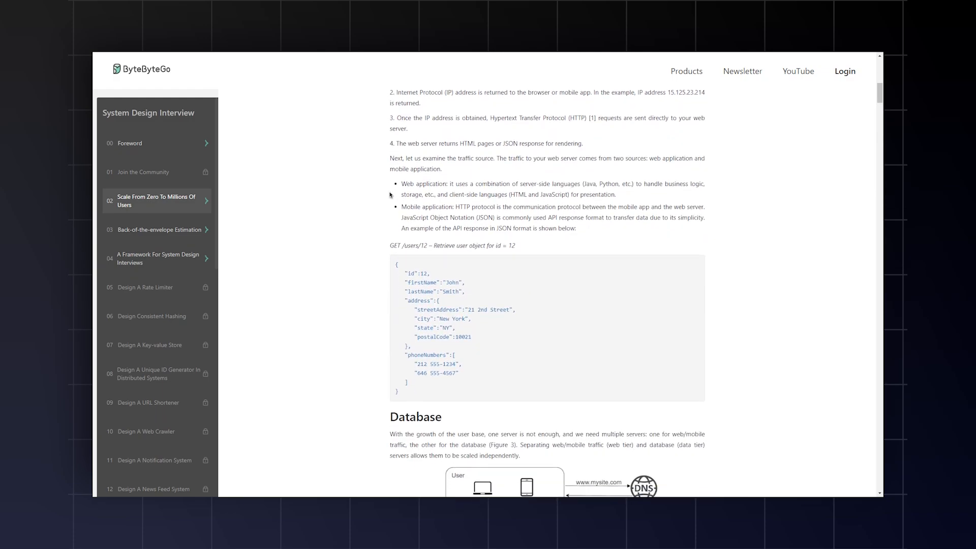
scroll(down, 3)
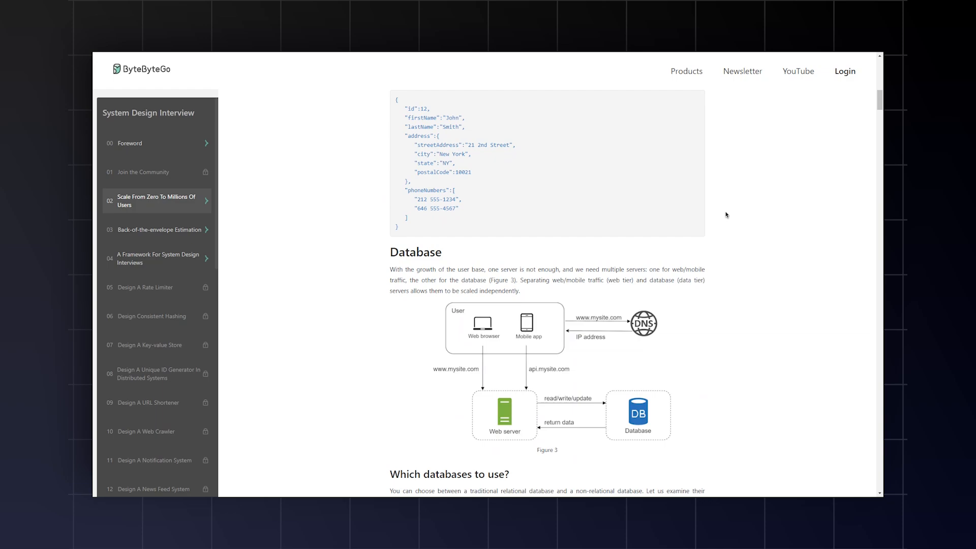
scroll(down, 3)
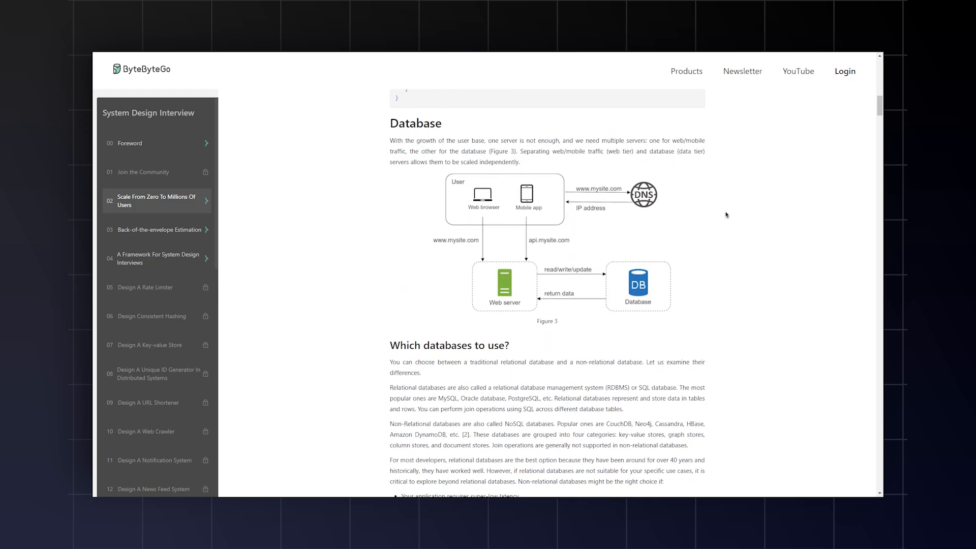
scroll(down, 3)
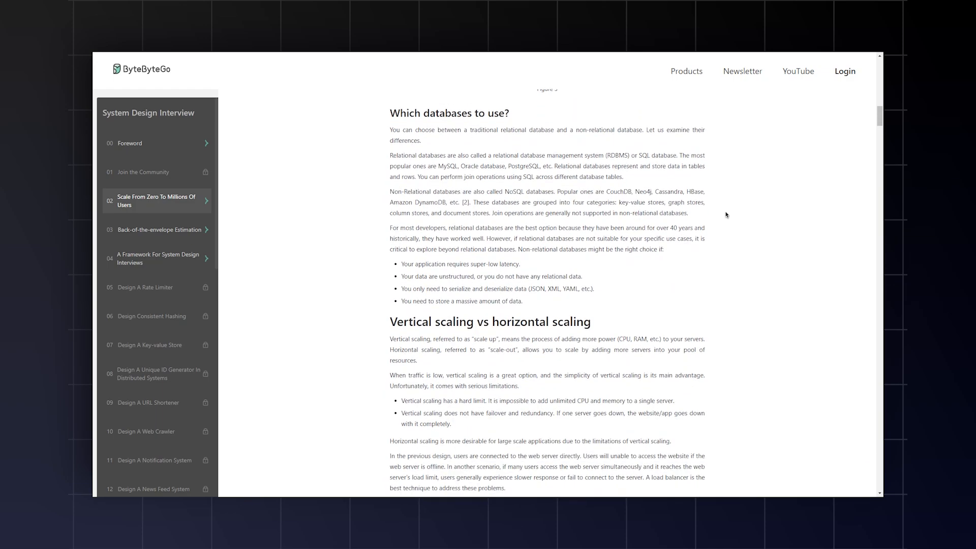
scroll(down, 3)
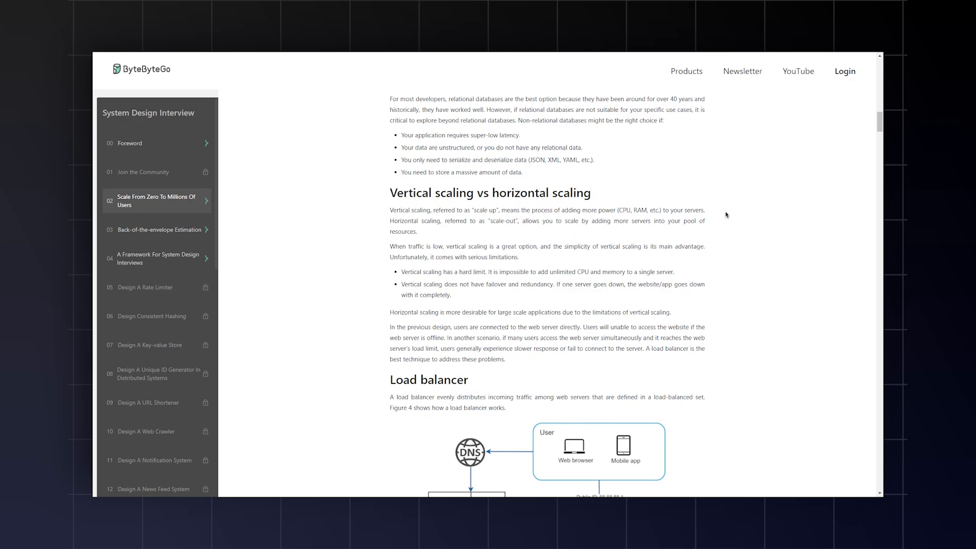
scroll(down, 3)
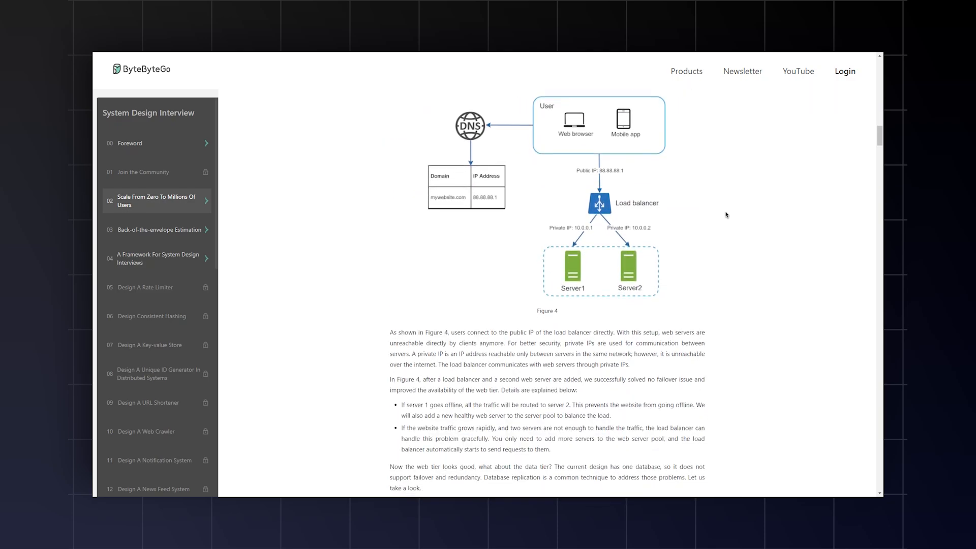
scroll(down, 3)
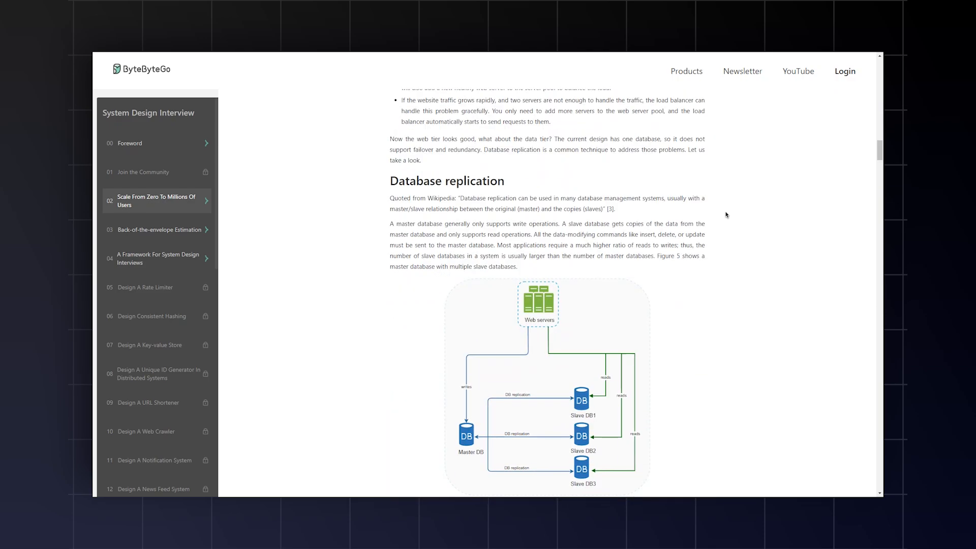
scroll(down, 3)
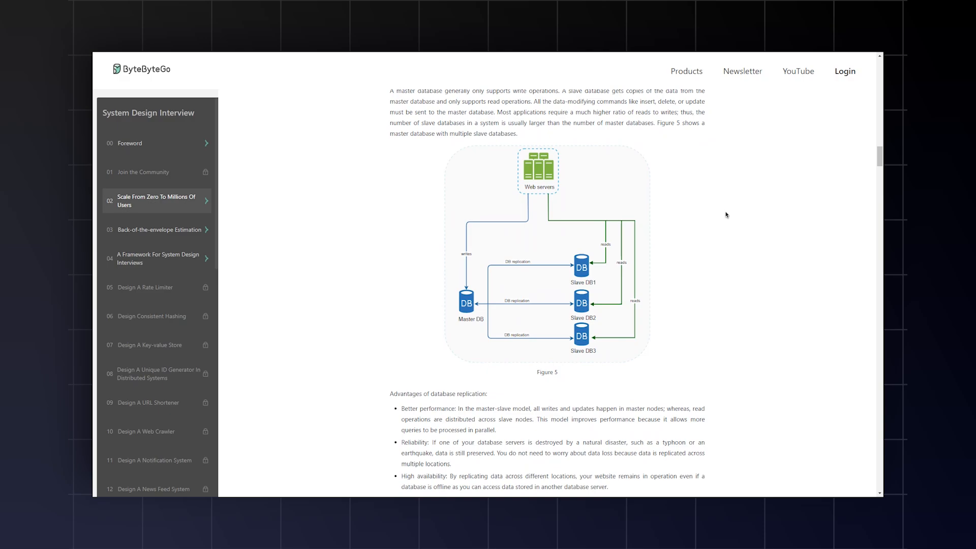
scroll(down, 3)
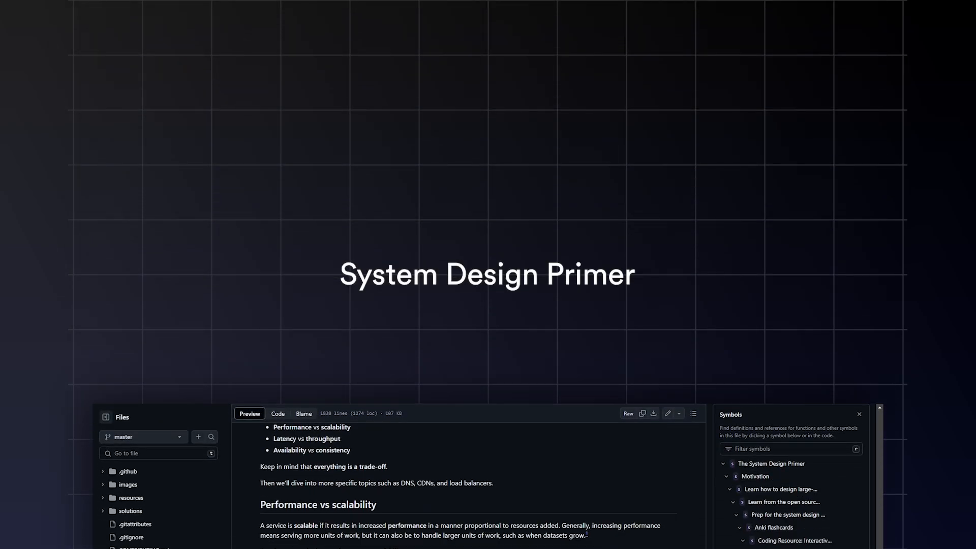
Scroll the README from the CAP theorem section down to Availability patterns
scroll(down, 3)
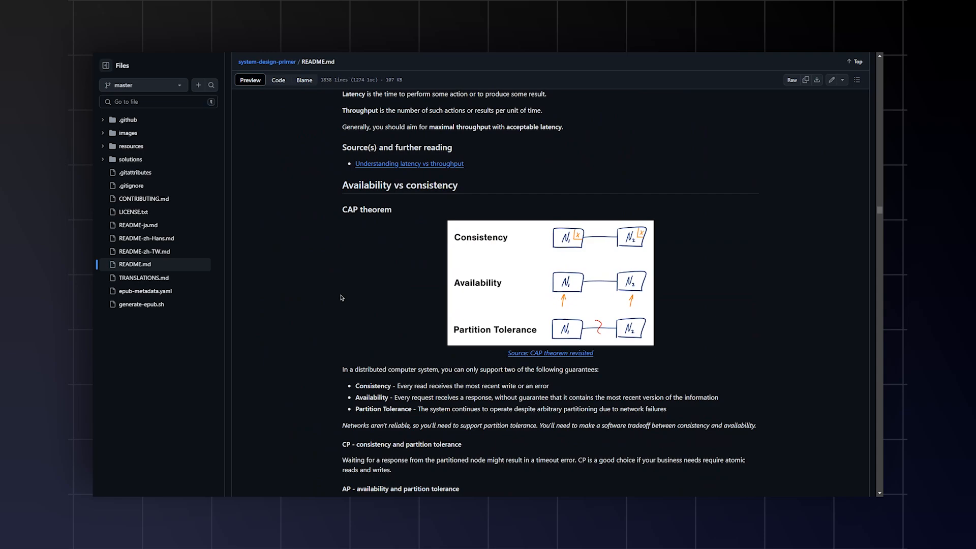
scroll(down, 3)
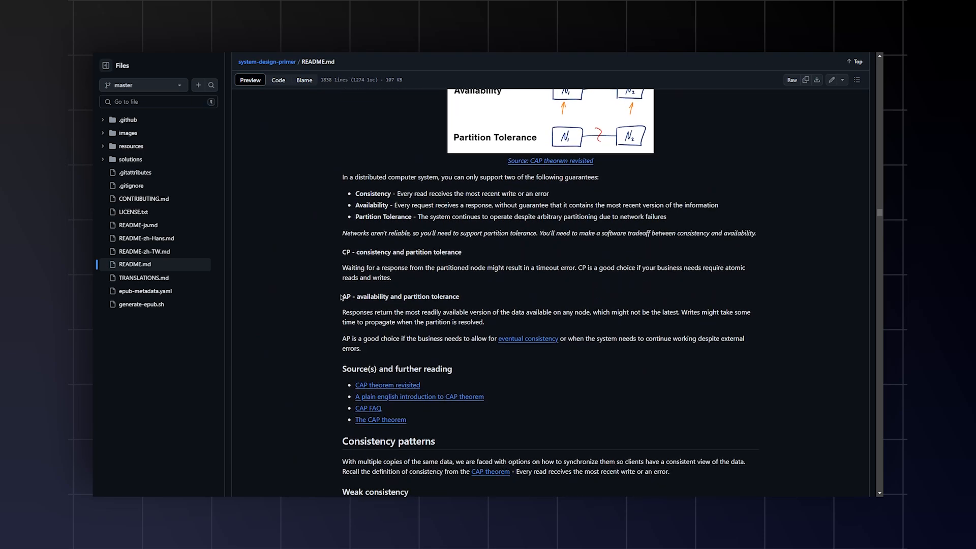
scroll(down, 3)
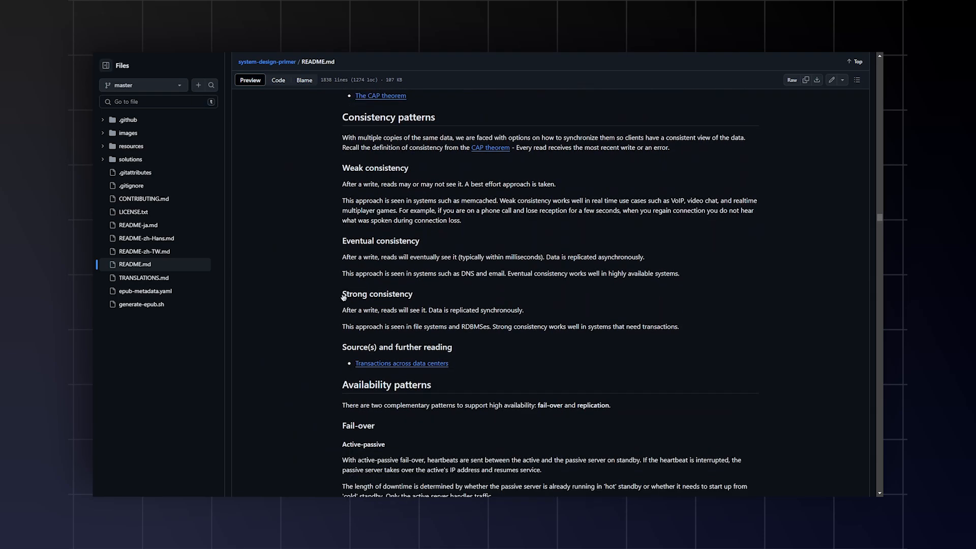
scroll(down, 3)
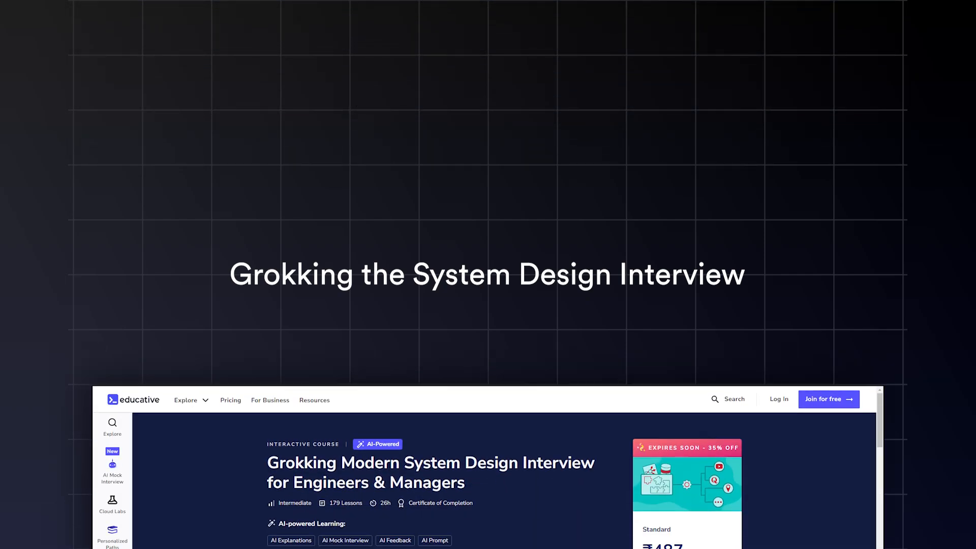
Scroll down the Grokking Modern System Design Interview course page
scroll(down, 3)
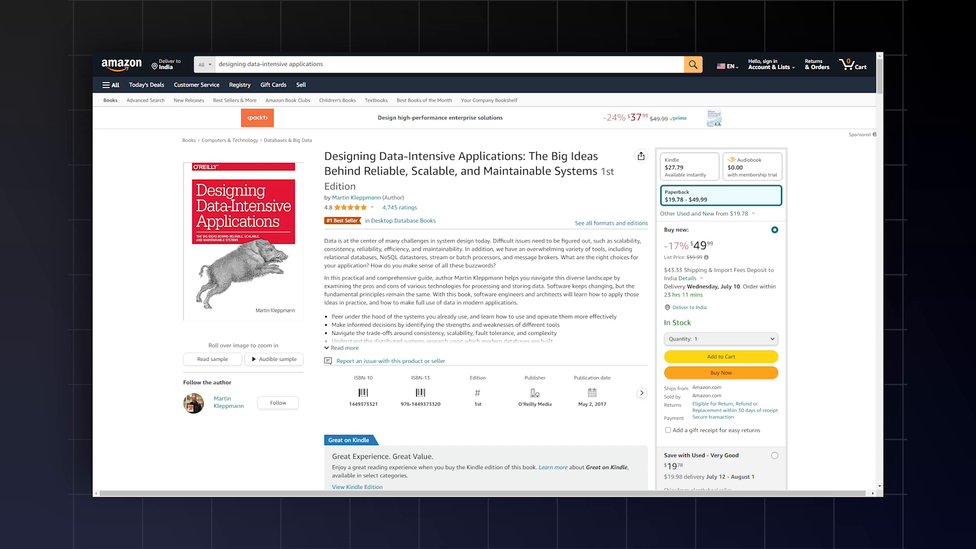
Scroll the Designing Data-Intensive Applications product page by Martin Kleppmann
scroll(down, 3)
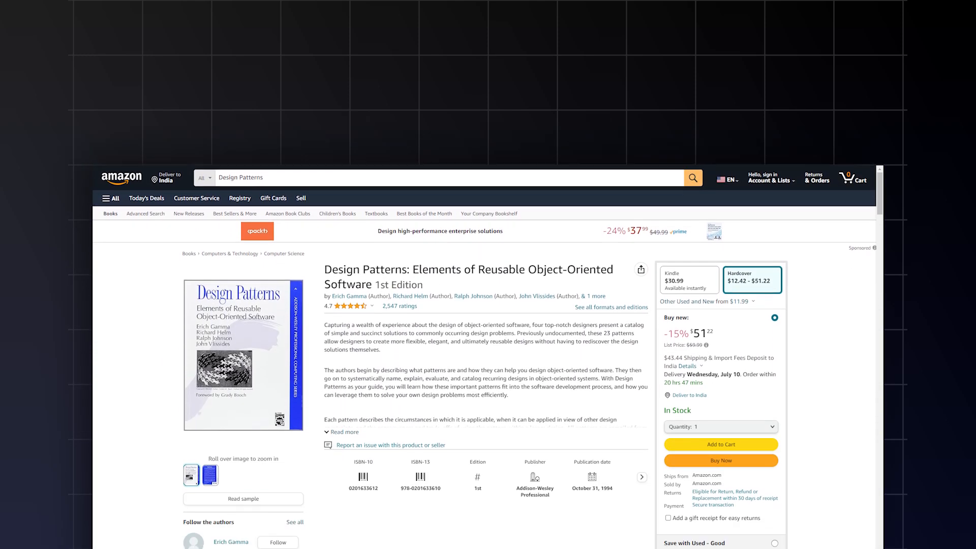
Scroll the Design Patterns: Elements of Reusable Object-Oriented Software product page
scroll(down, 3)
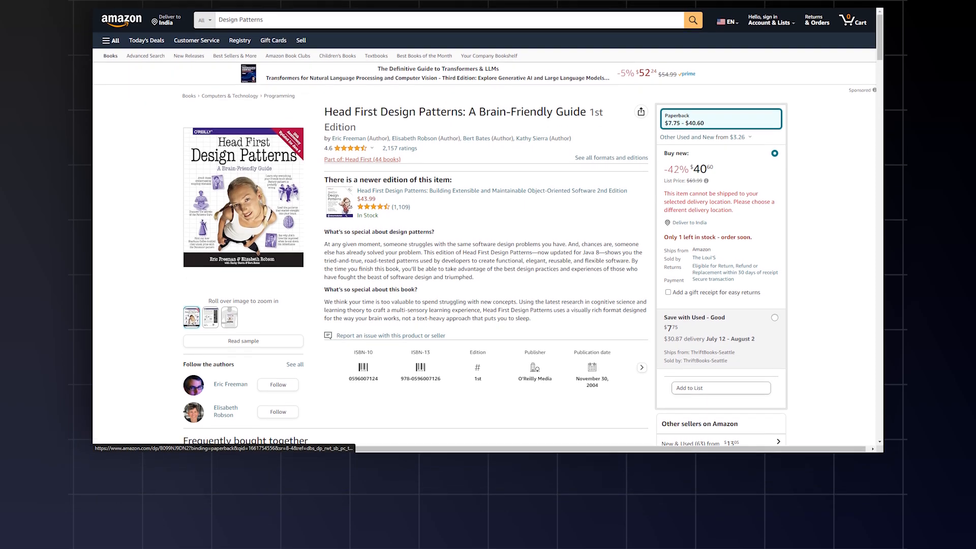
Scroll the Head First Design Patterns PDF to the factory pattern pages 154–155
click(243, 341)
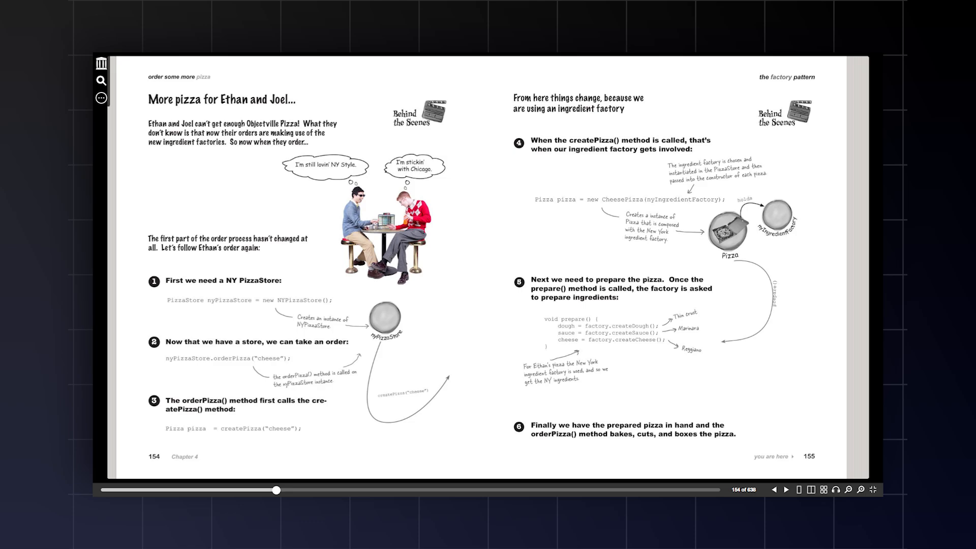
scroll(down, 3)
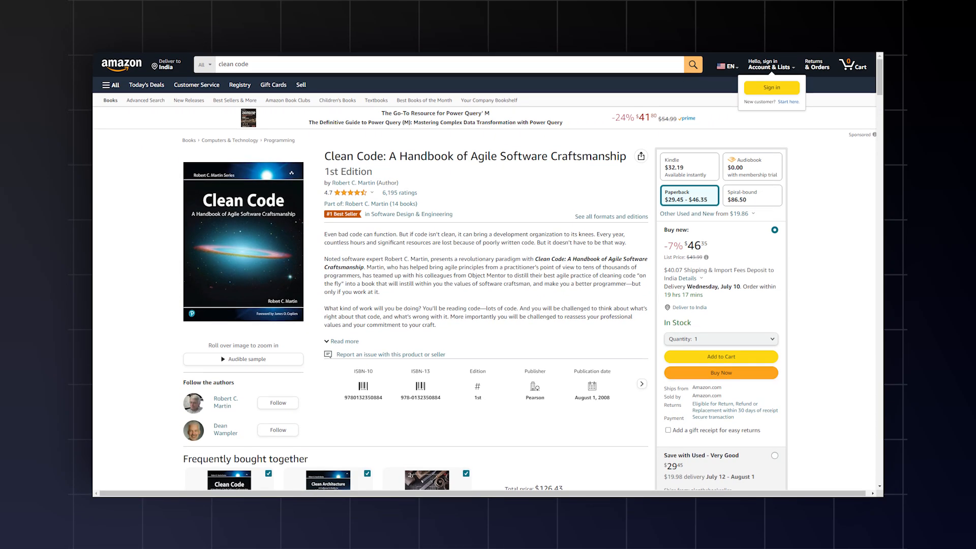
Scroll through the Clean Code material to book pages 35–36 on seam types
scroll(down, 3)
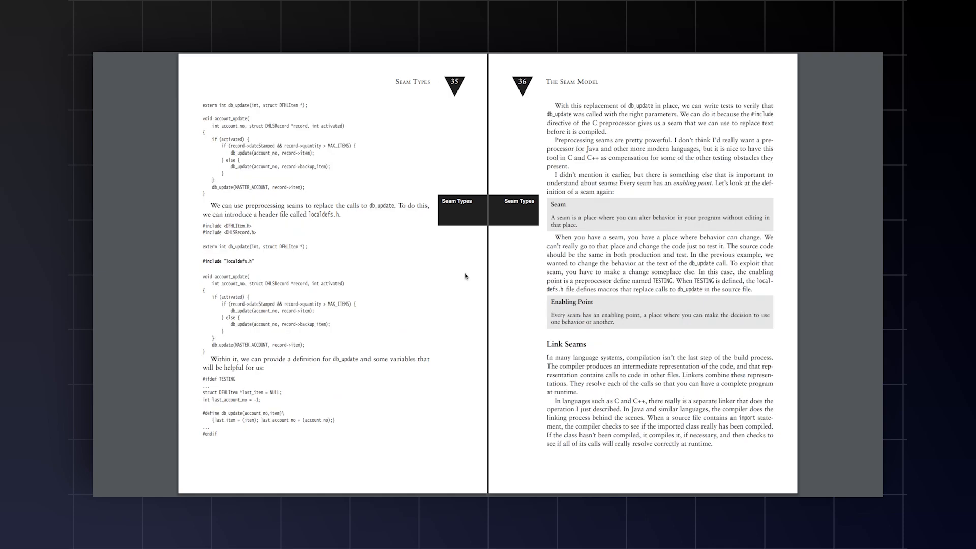
scroll(down, 3)
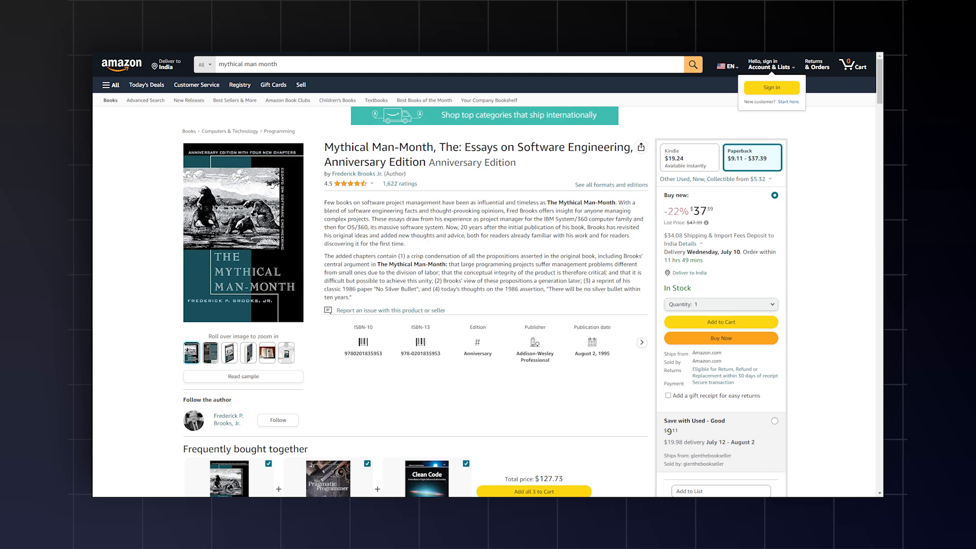
Scroll The Mythical Man-Month PDF to pages 67–68, Conferences and Courts and Passing the Word
scroll(down, 3)
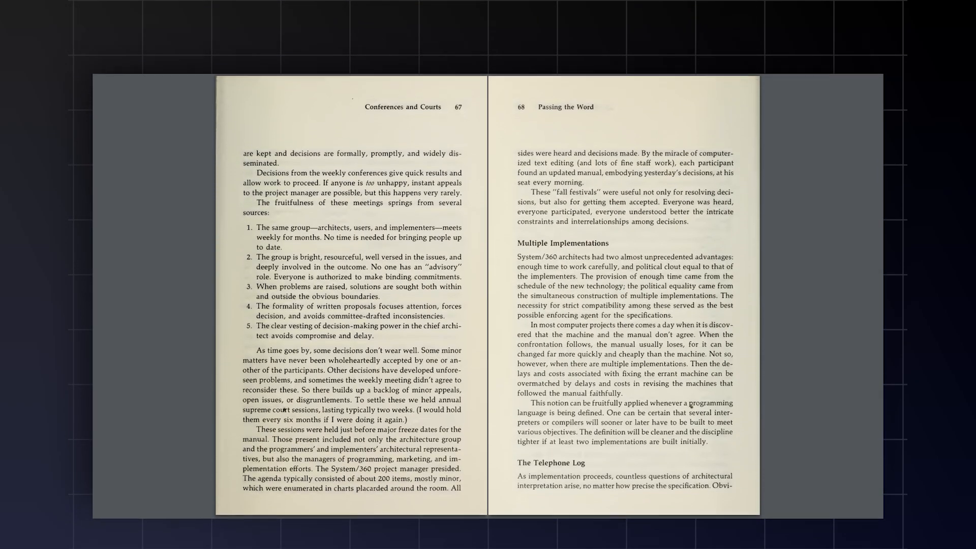
scroll(down, 3)
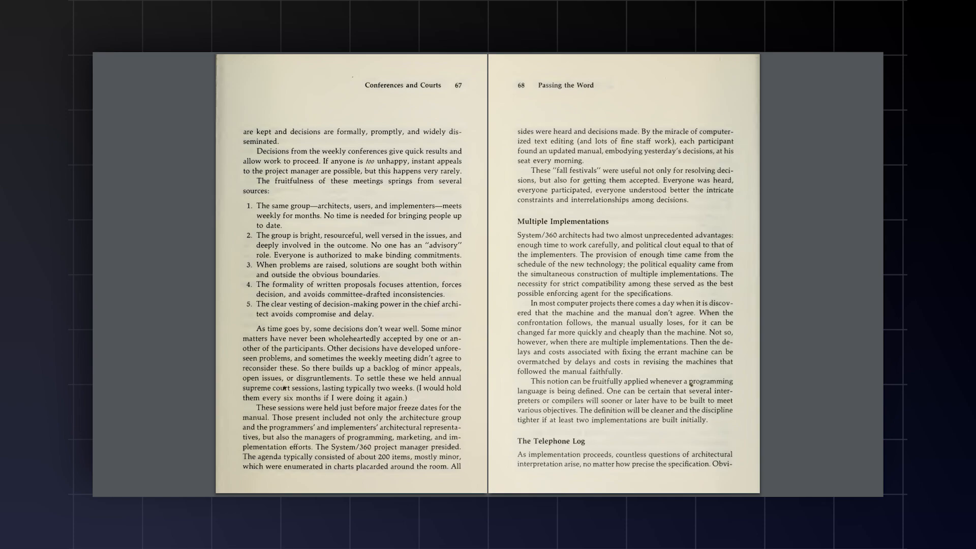